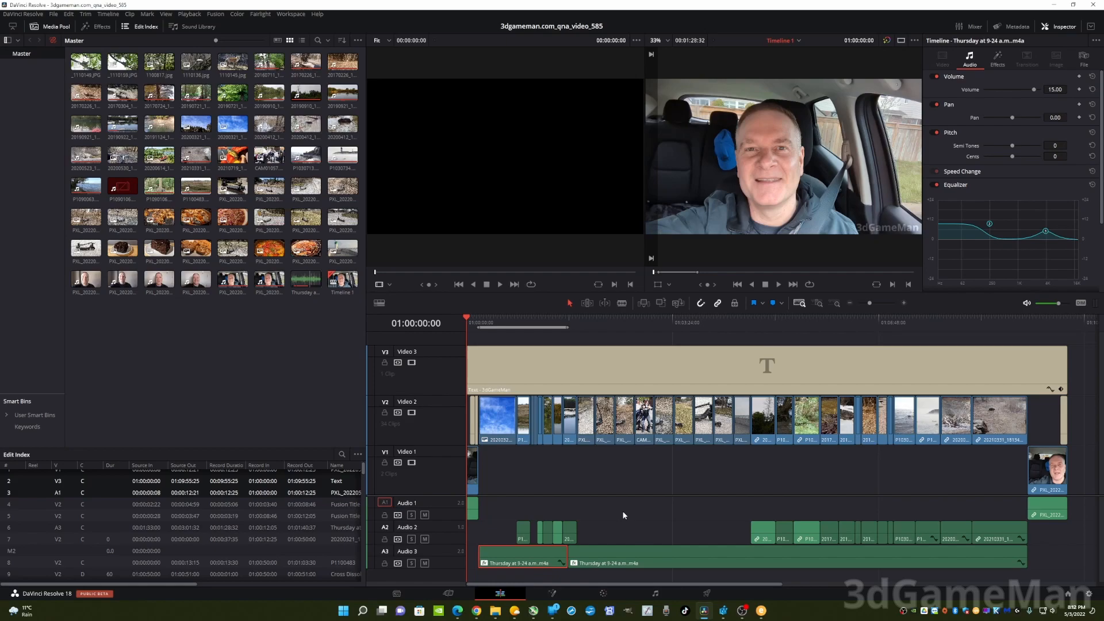
mouse_move(448, 556)
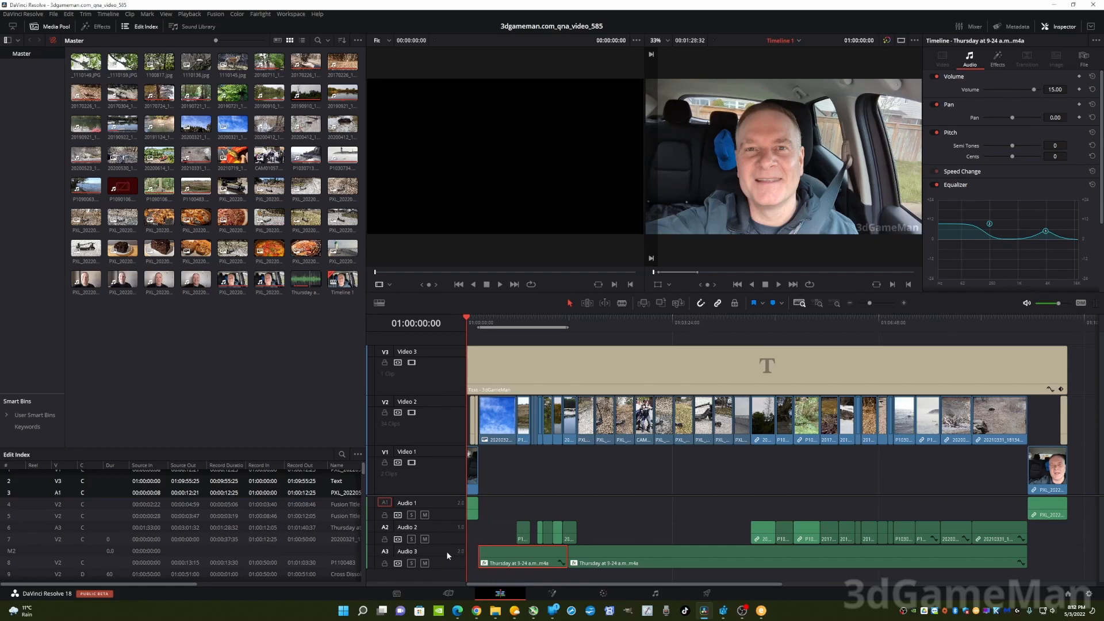
Change the Audio 3 track type to Stereo and call up the first Thursday clip's menu.
right_click(454, 555)
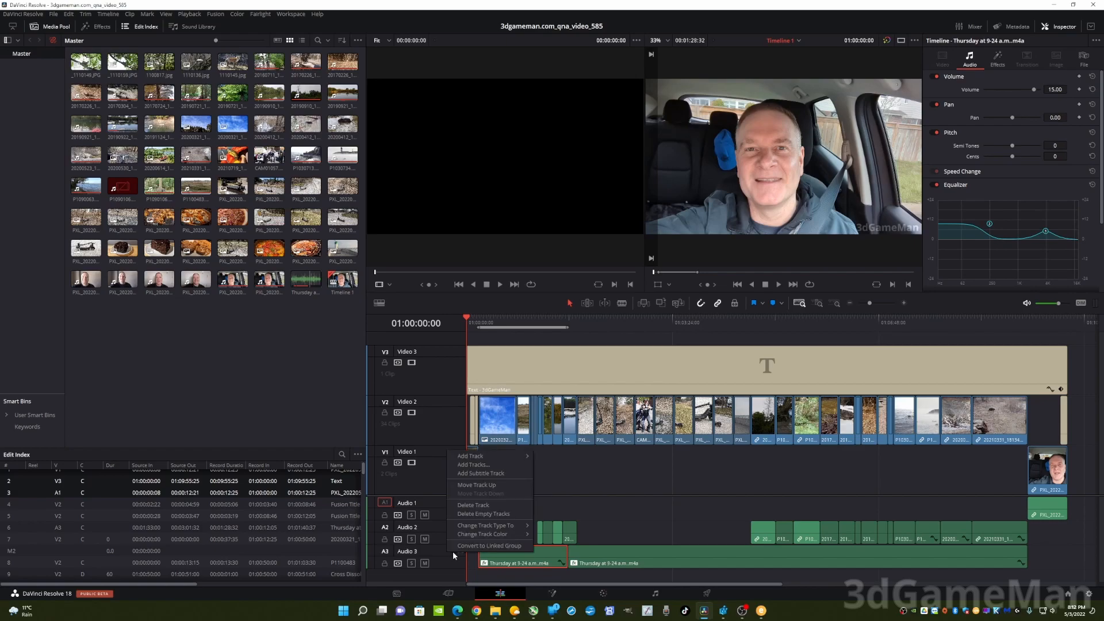
mouse_move(486, 525)
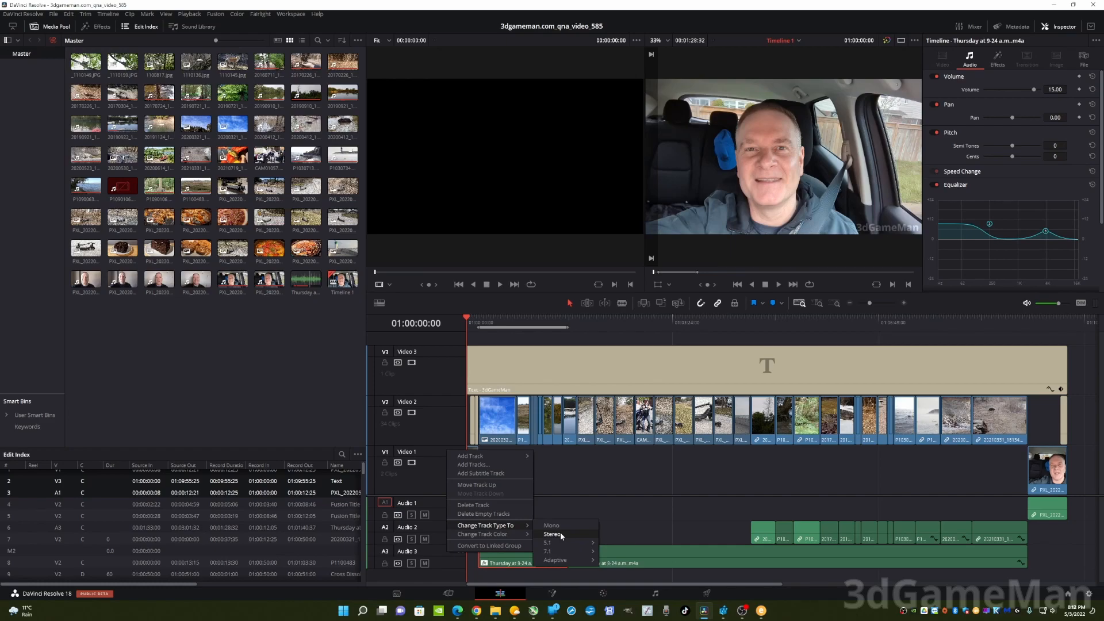
click(553, 533)
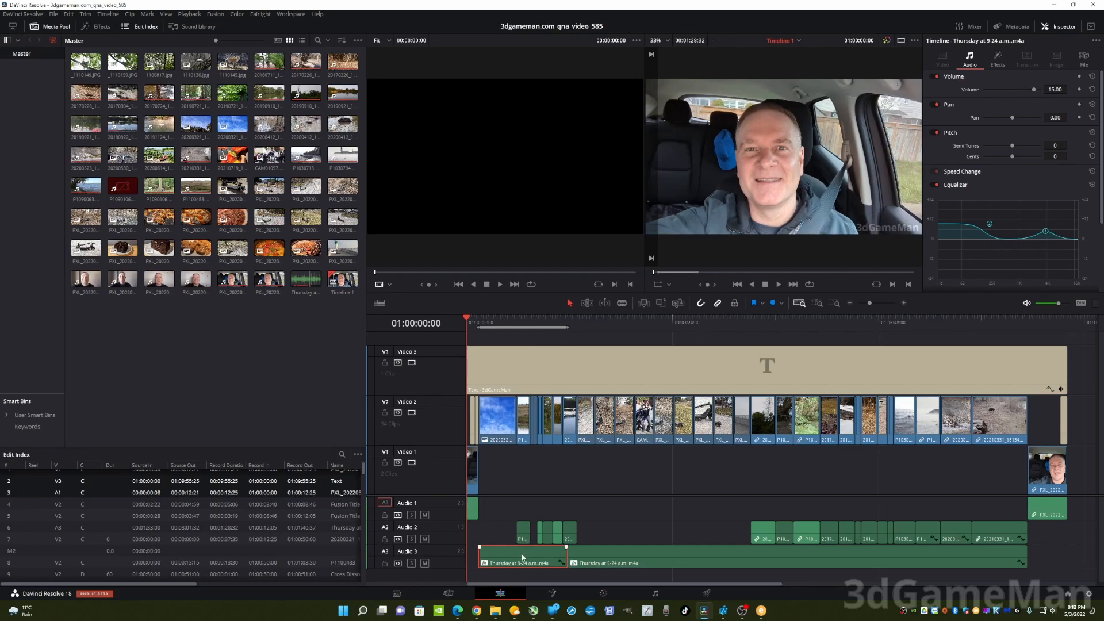
mouse_move(511, 557)
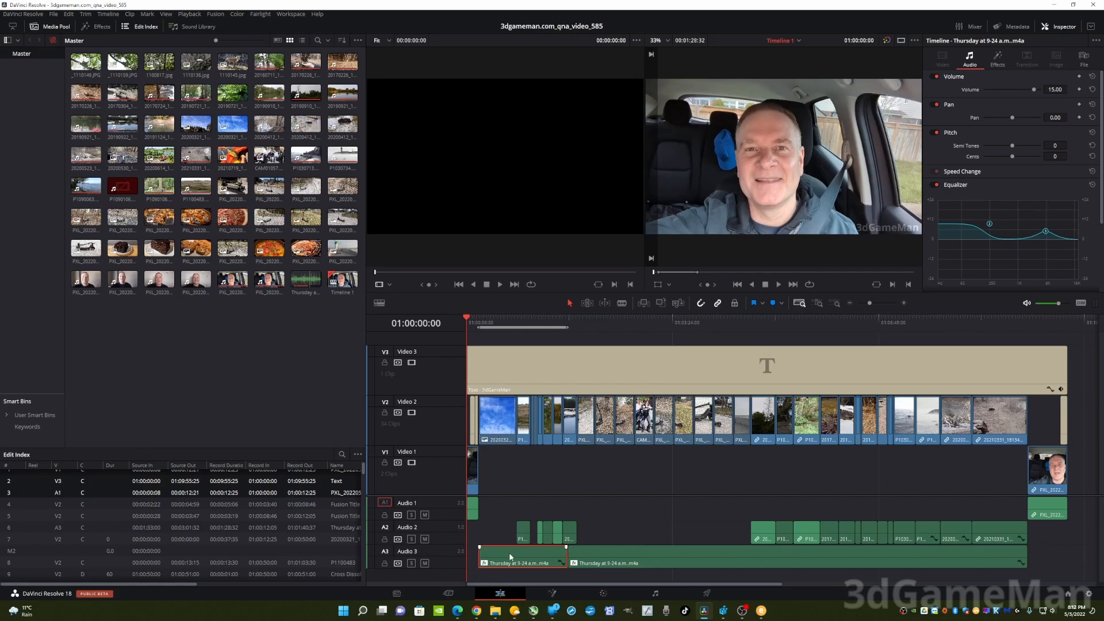
right_click(510, 557)
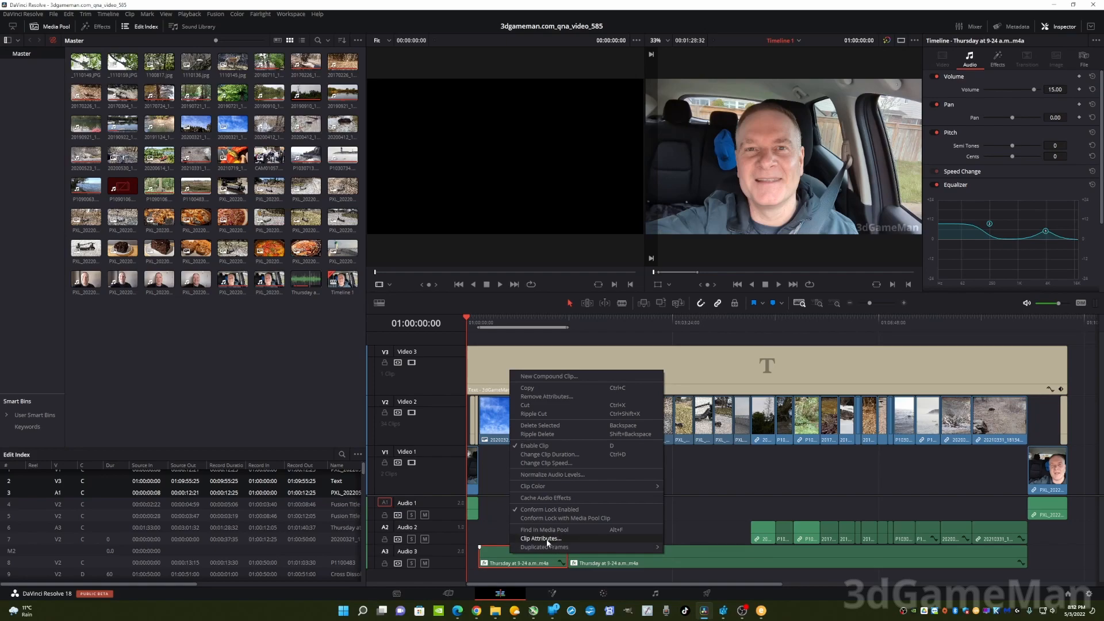
mouse_move(540, 539)
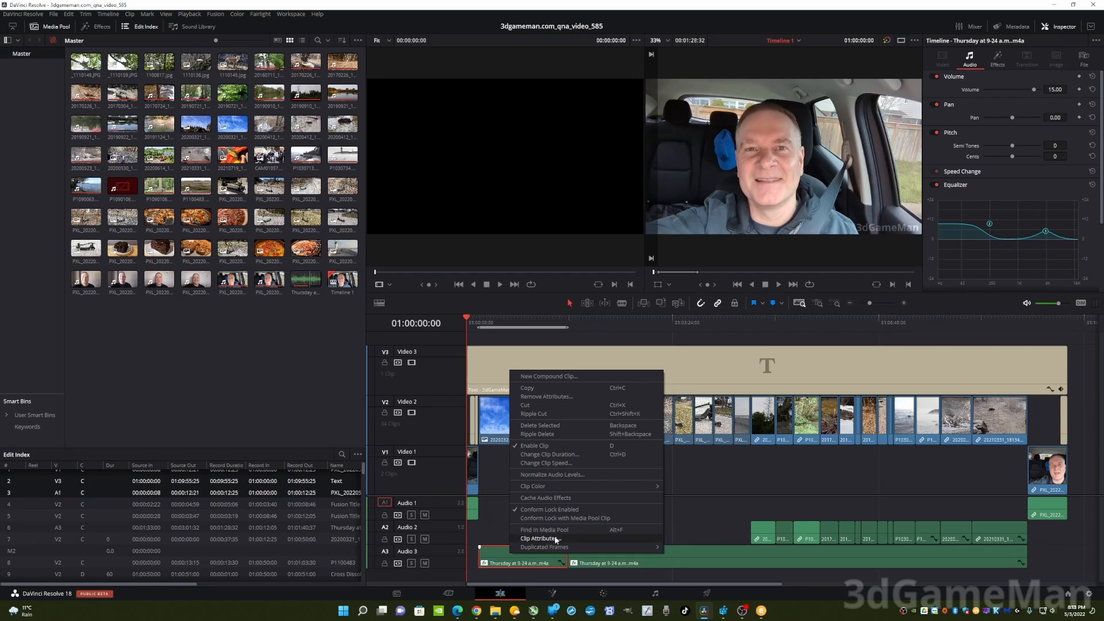
Set the clip's Clip Attributes audio format to Stereo, Right channel from Embedded Channel 1.
click(542, 538)
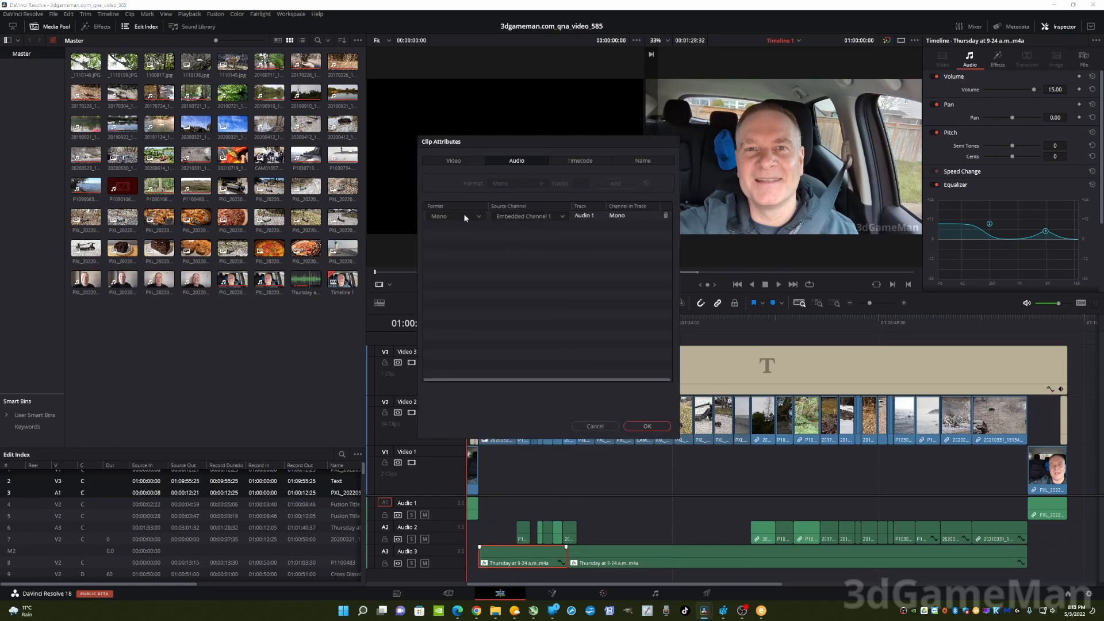
click(454, 216)
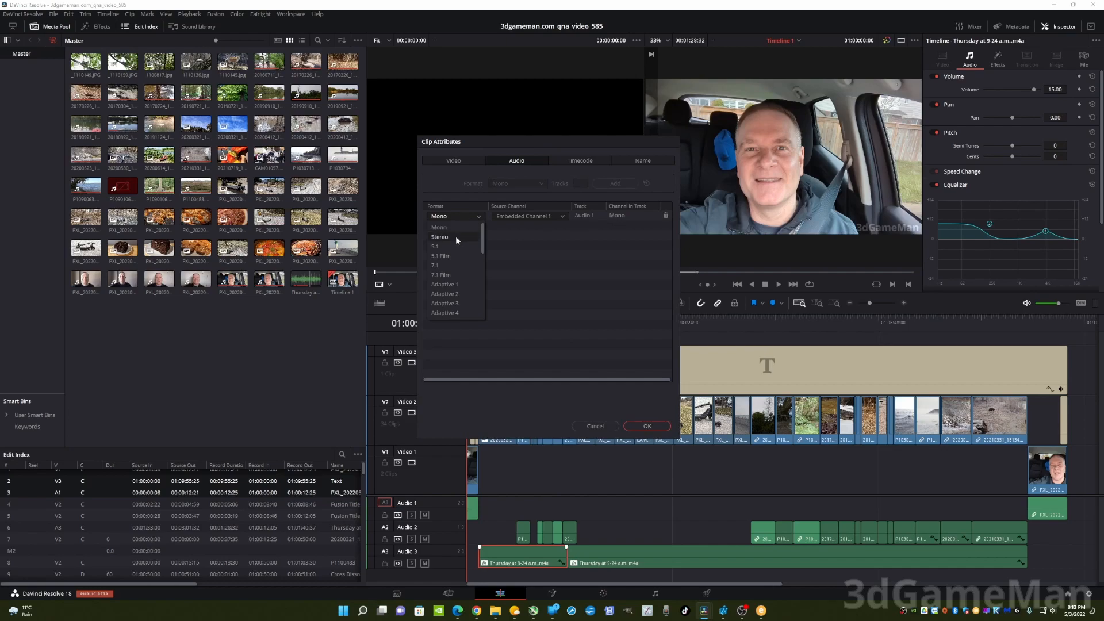
click(439, 236)
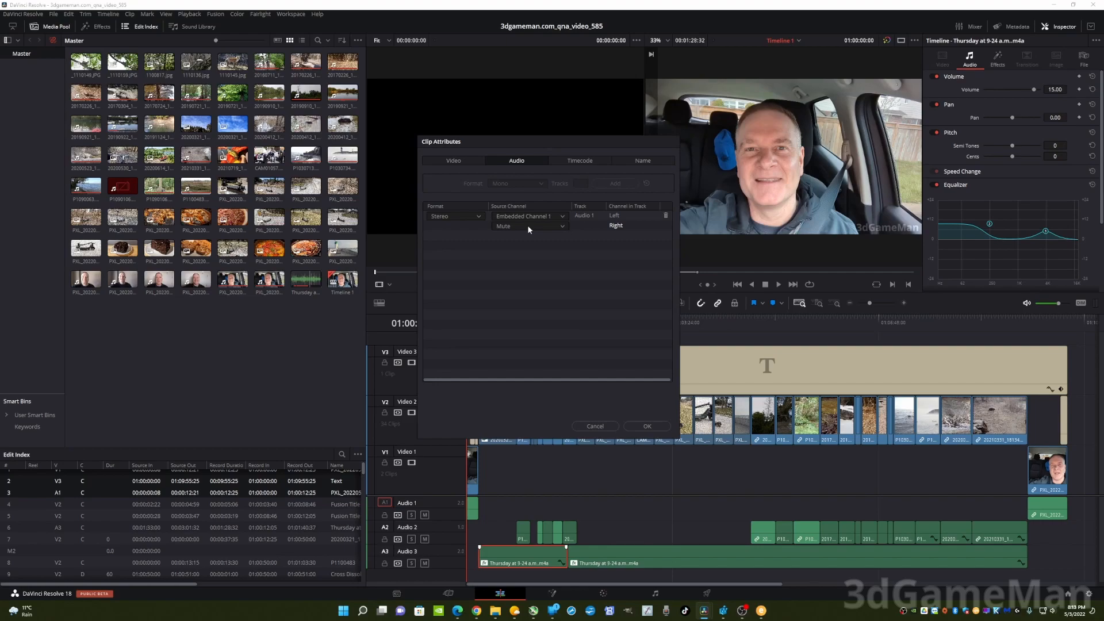
mouse_move(525, 230)
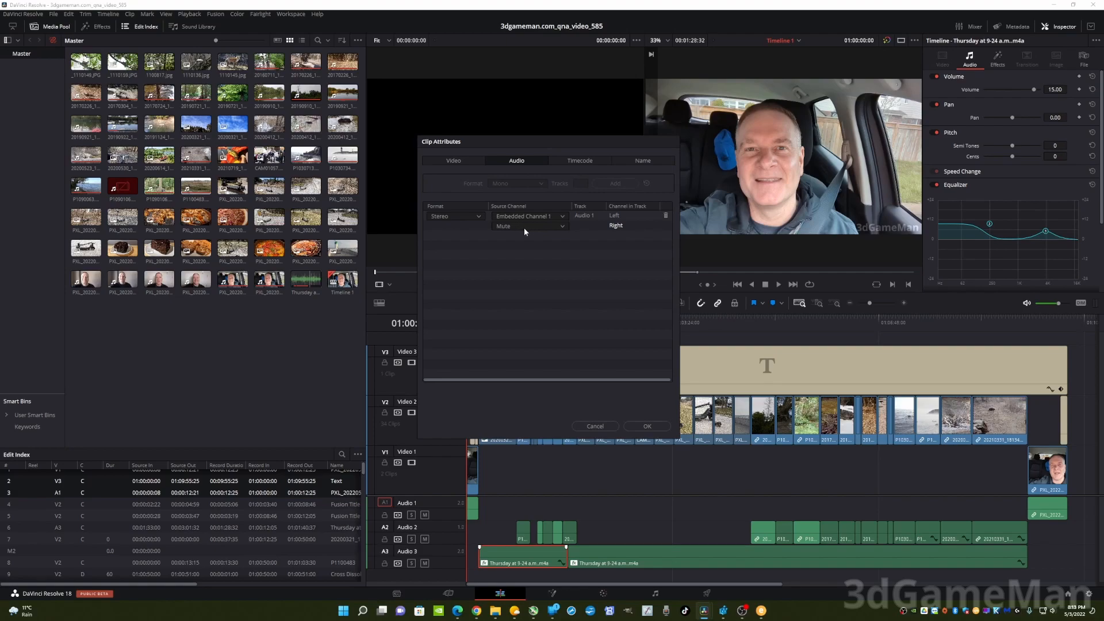
click(529, 226)
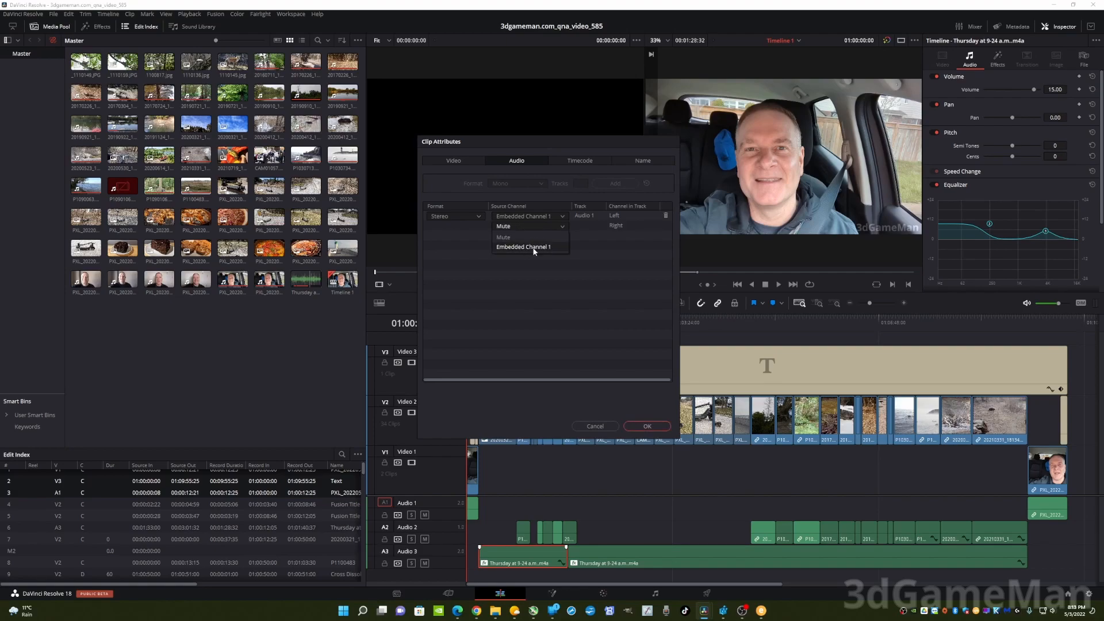
click(523, 247)
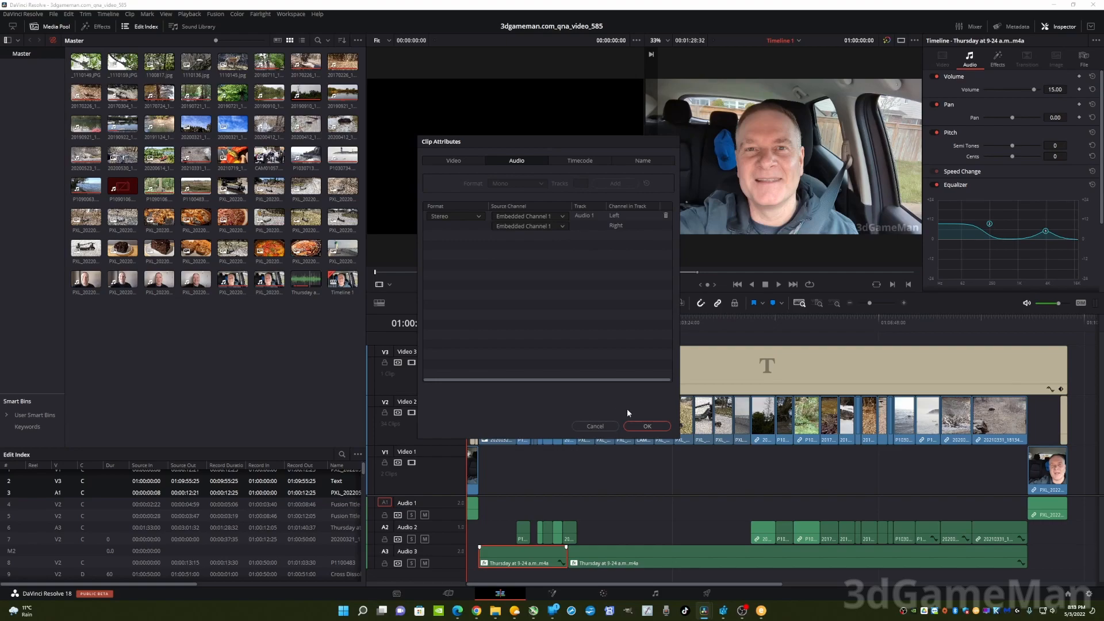
click(646, 427)
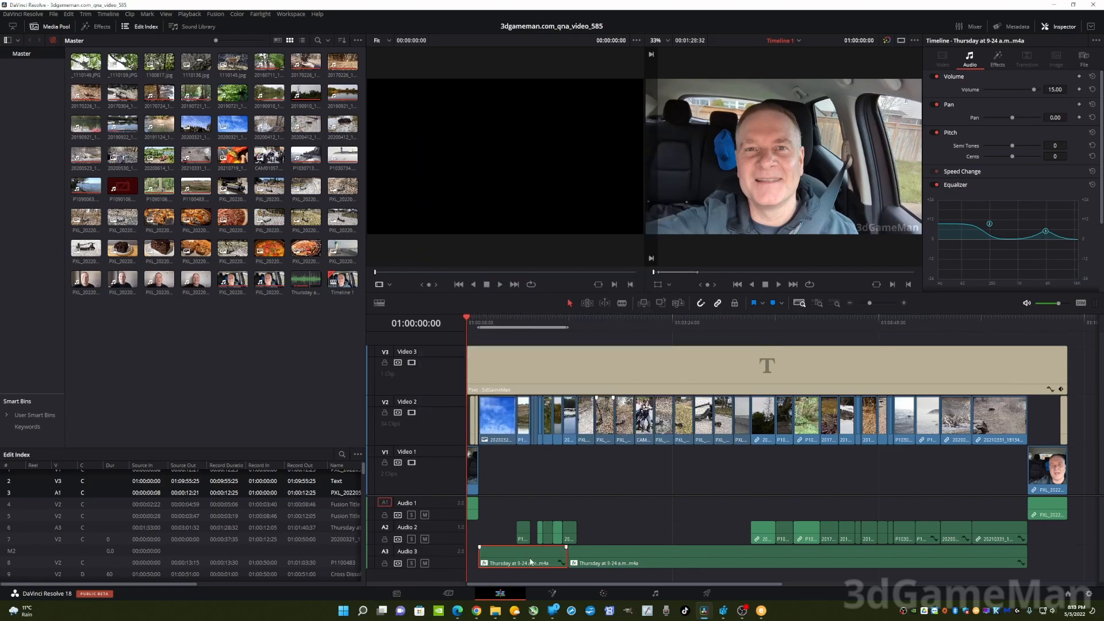